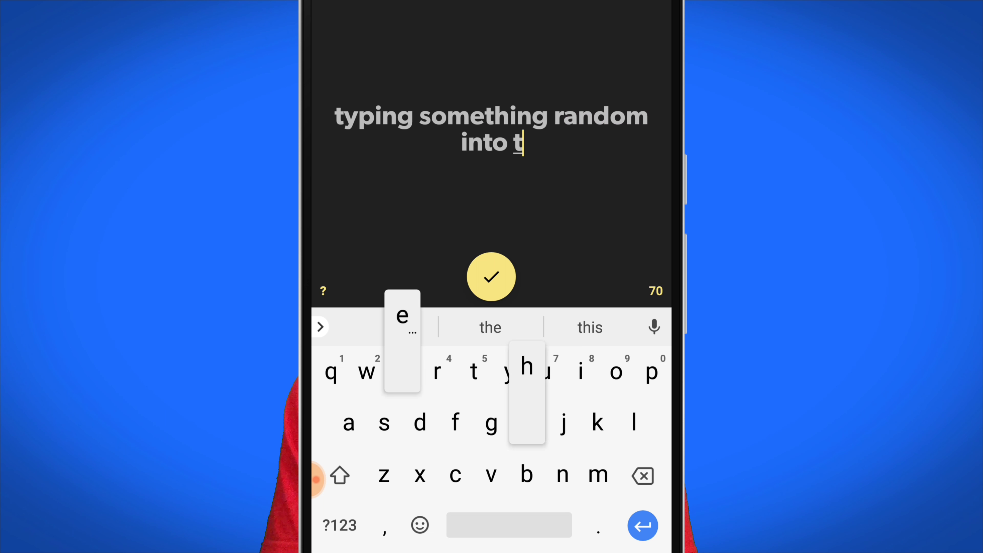
- Finish the caption as 'typing something random into the app' and confirm it
{"action": "type", "text": "he app"}
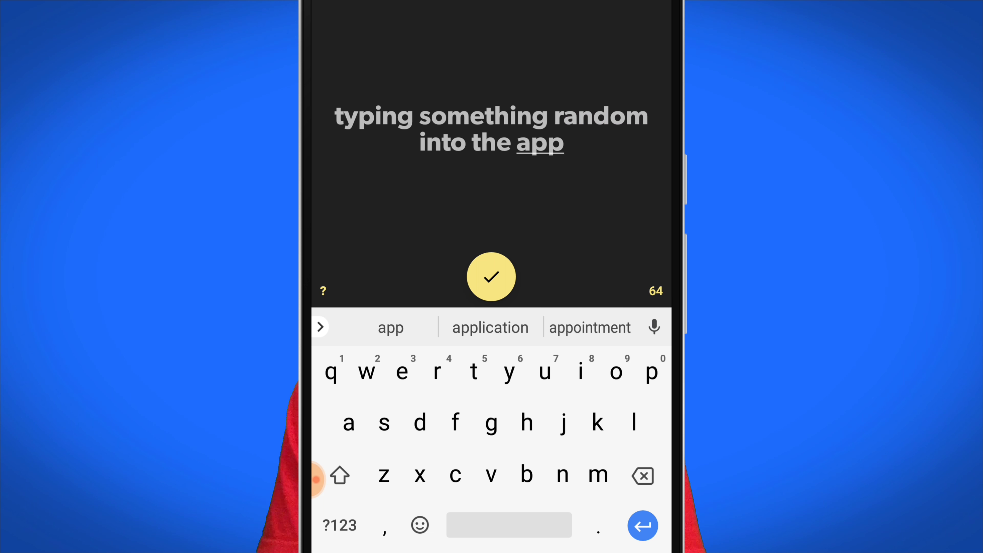
{"action": "left_click", "coordinate": [491, 276]}
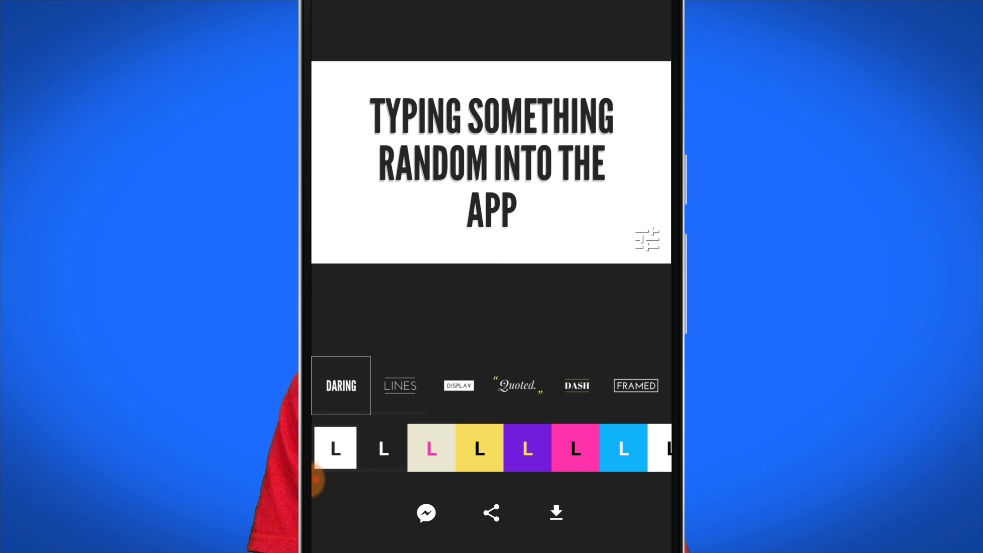
- Try cream/pink, yellow and purple schemes, then settle on cream background with dark text
{"action": "scroll", "scroll_direction": "left", "scroll_amount": 3}
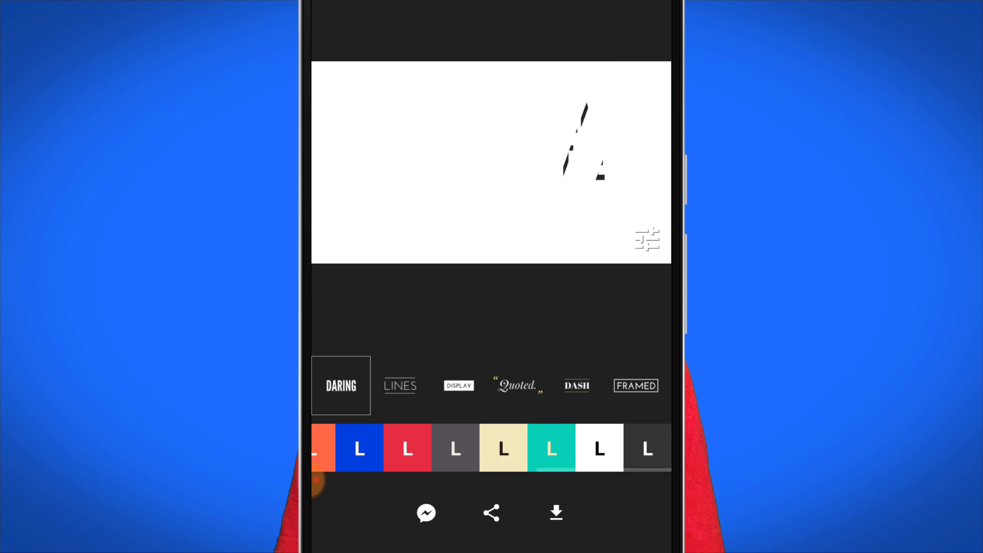
{"action": "left_click", "coordinate": [455, 447]}
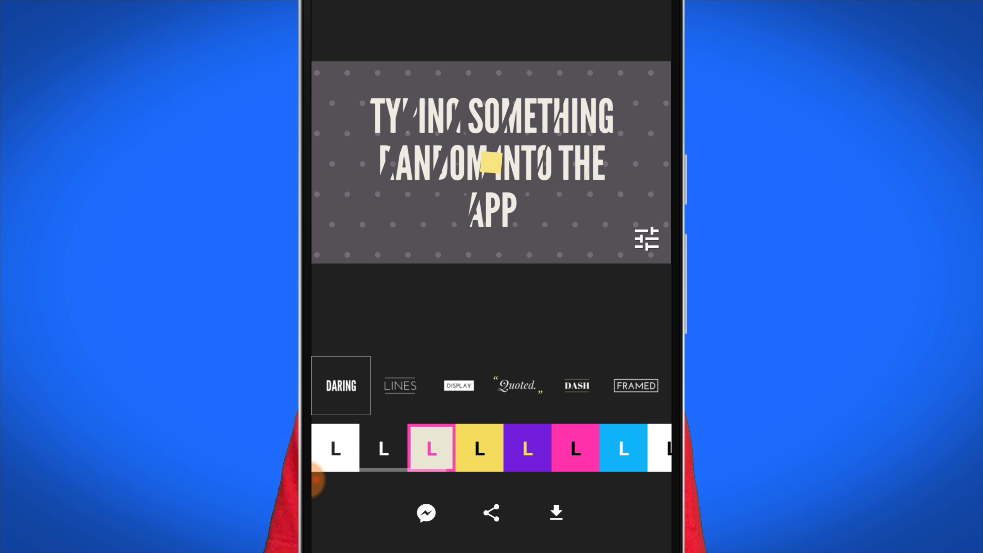
{"action": "left_click", "coordinate": [431, 448]}
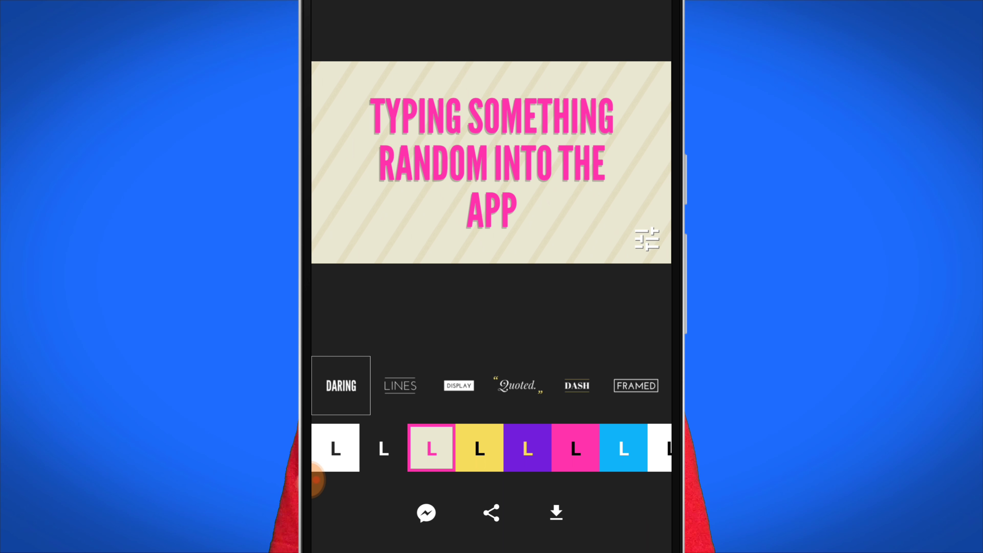
{"action": "left_click", "coordinate": [478, 448]}
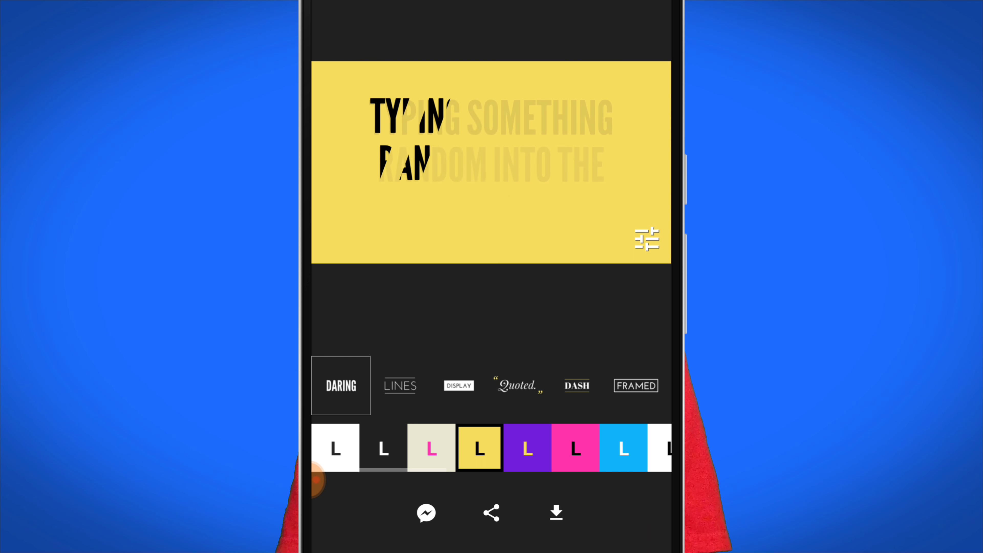
{"action": "left_click", "coordinate": [527, 447]}
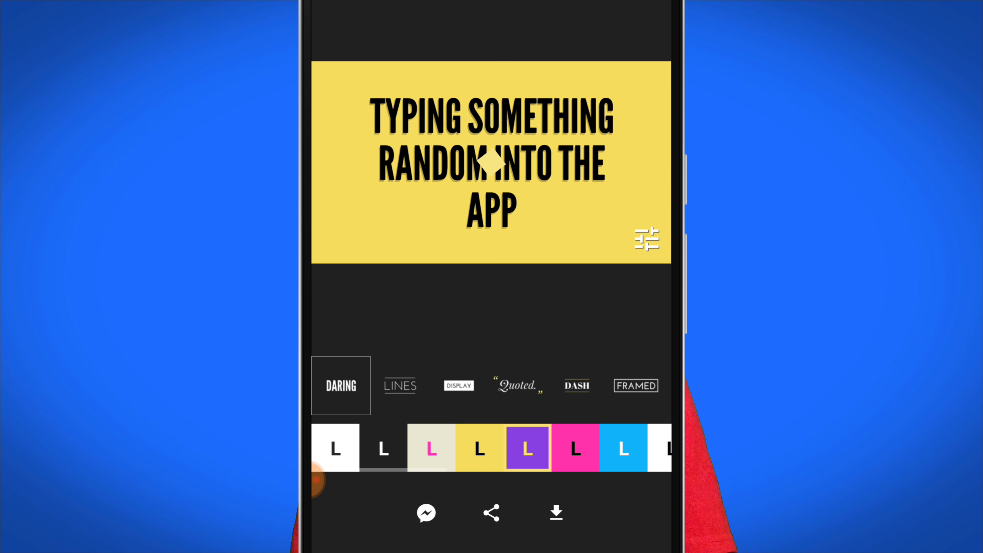
{"action": "left_click", "coordinate": [527, 448]}
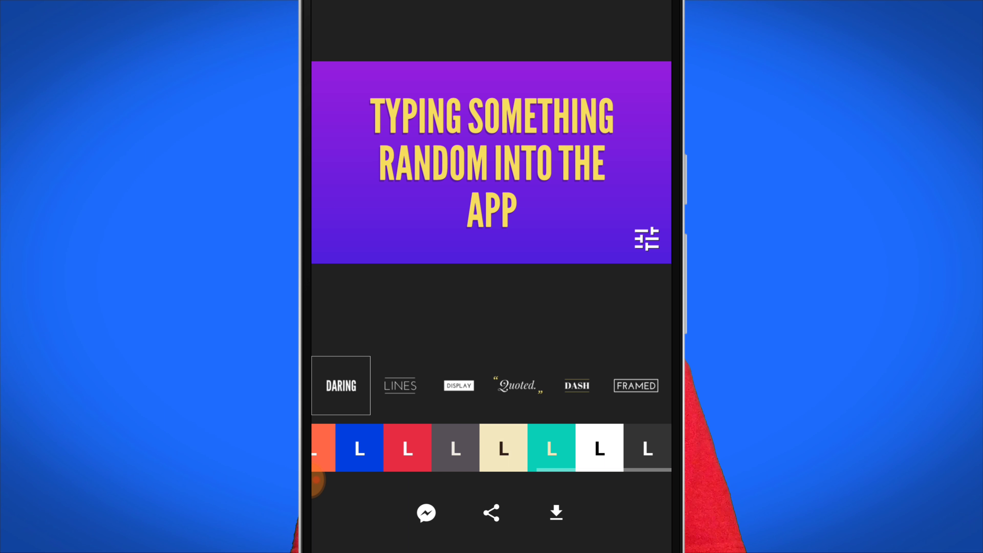
{"action": "left_click", "coordinate": [502, 448]}
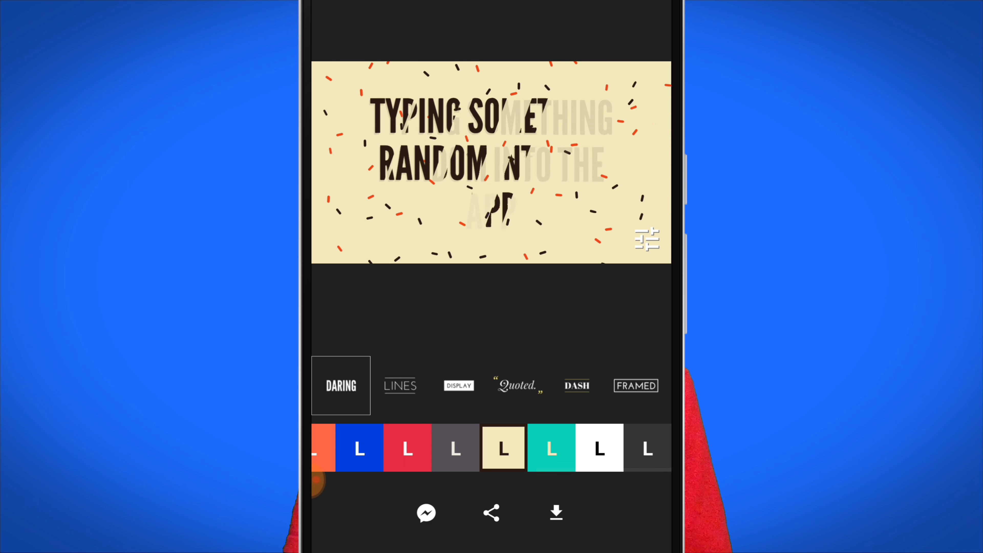
- Preview the caption in the Lines and quoted italic animation styles
{"action": "left_click", "coordinate": [400, 385]}
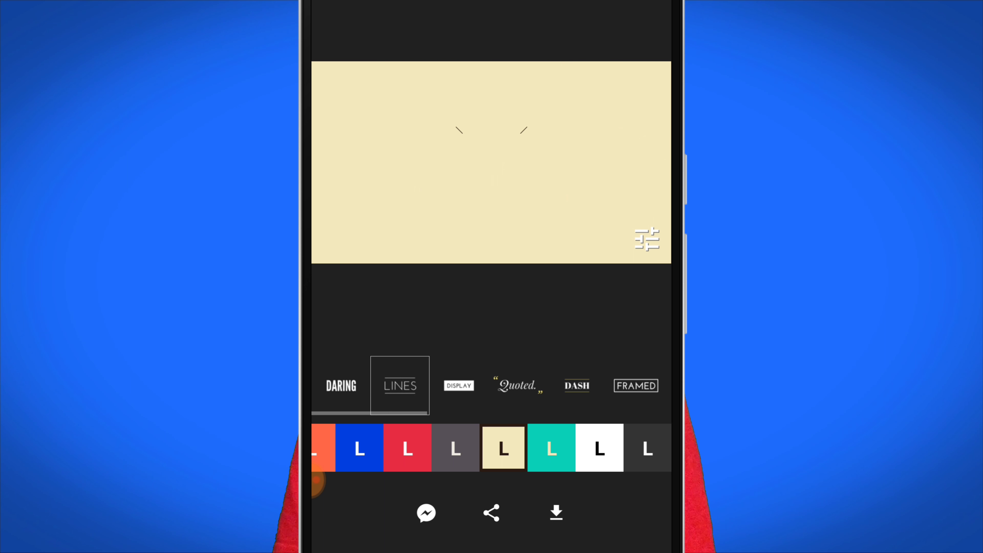
{"action": "type", "text": "TYPING SOMETHING RANDOM INTO THE APP"}
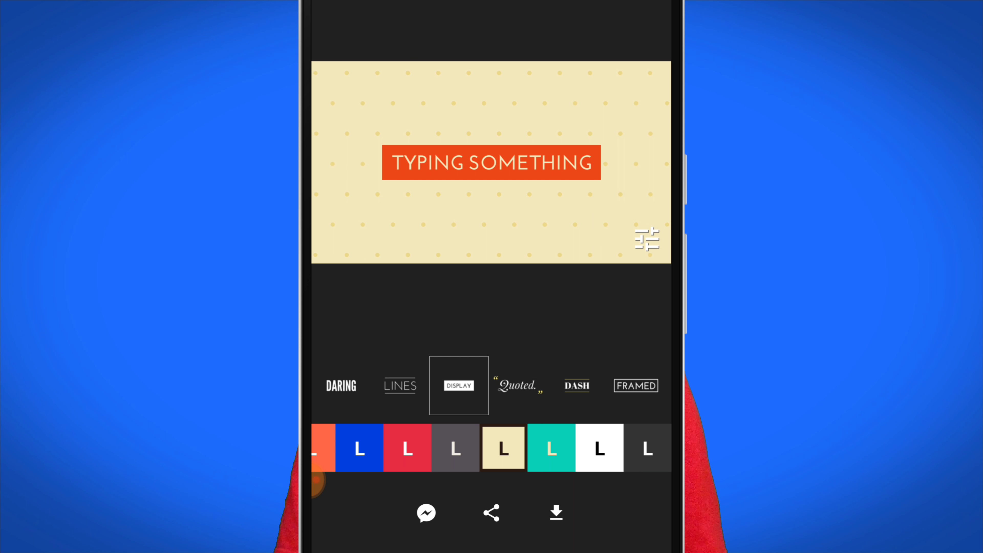
{"action": "type", "text": "RANDOM INTO THE APP"}
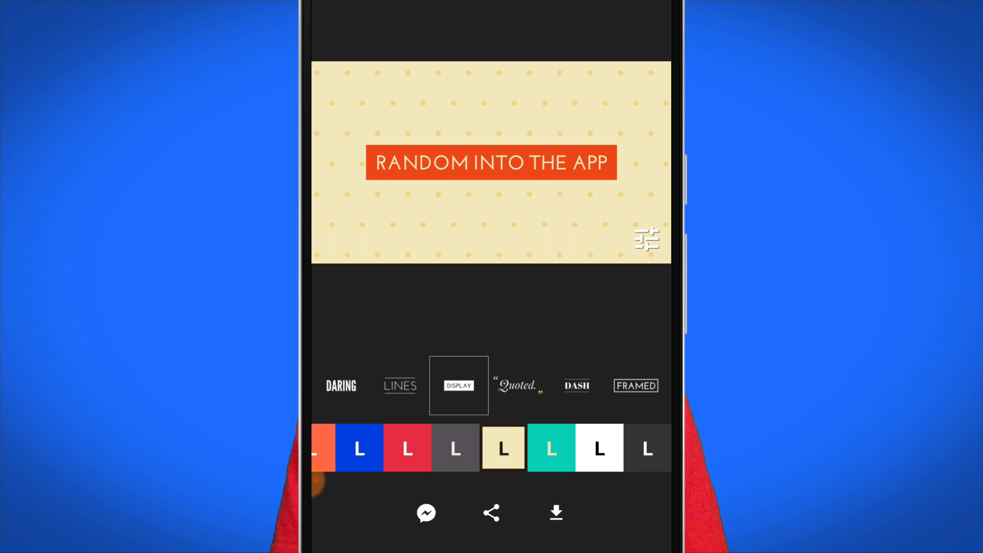
{"action": "left_click", "coordinate": [517, 385]}
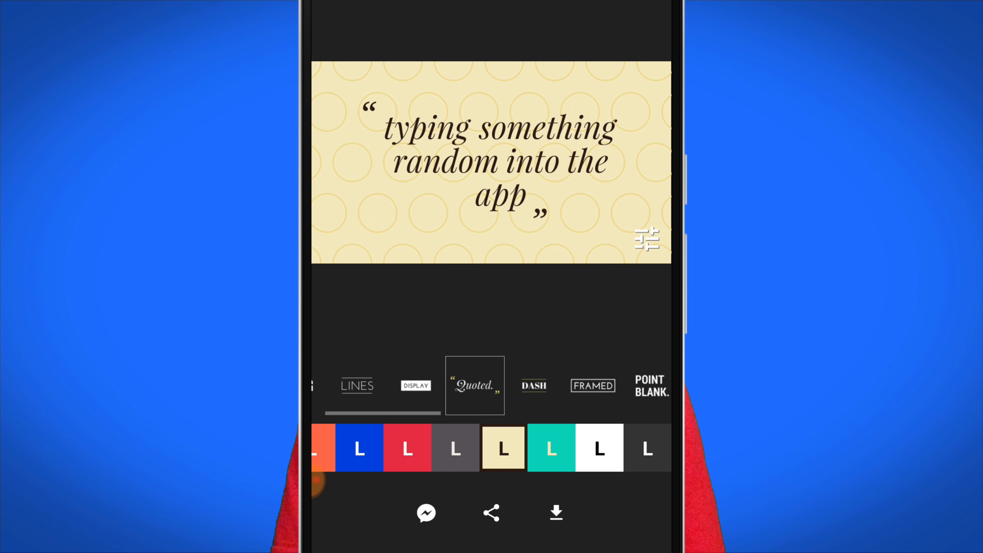
- Try Point Blank, then choose the triangle-pattern animation style for the caption
{"action": "scroll", "scroll_direction": "left", "scroll_amount": 3}
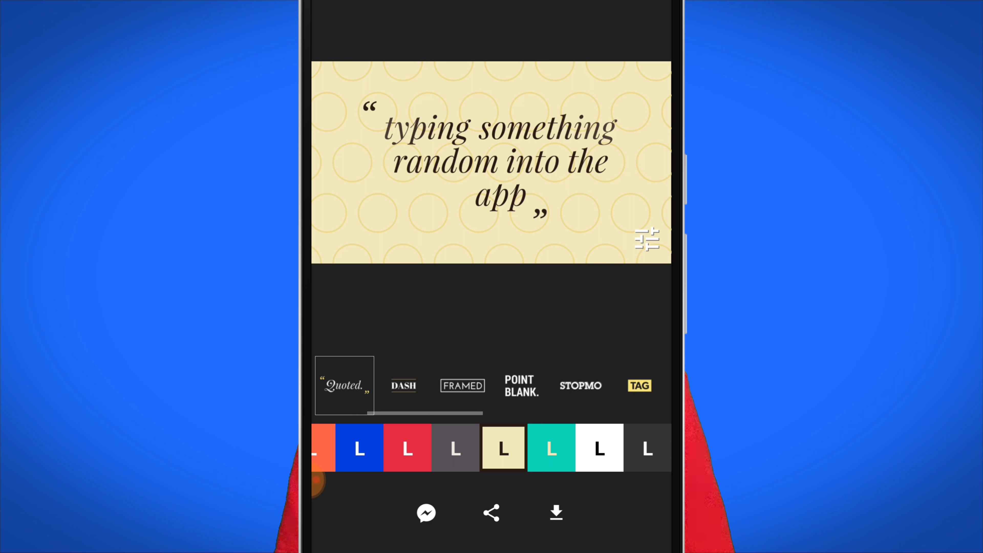
{"action": "left_click", "coordinate": [521, 384]}
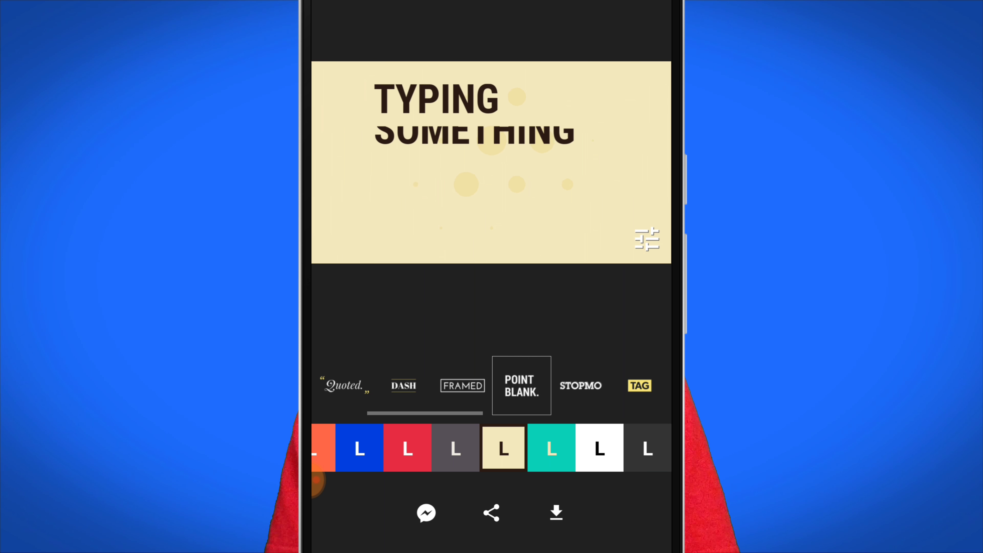
{"action": "scroll", "scroll_direction": "left", "scroll_amount": 3}
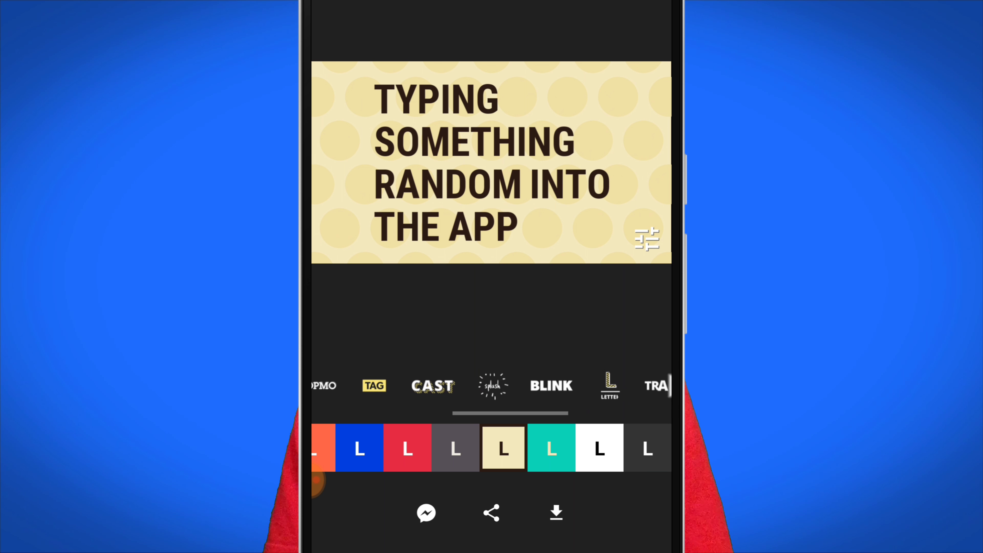
{"action": "scroll", "scroll_direction": "left", "scroll_amount": 3}
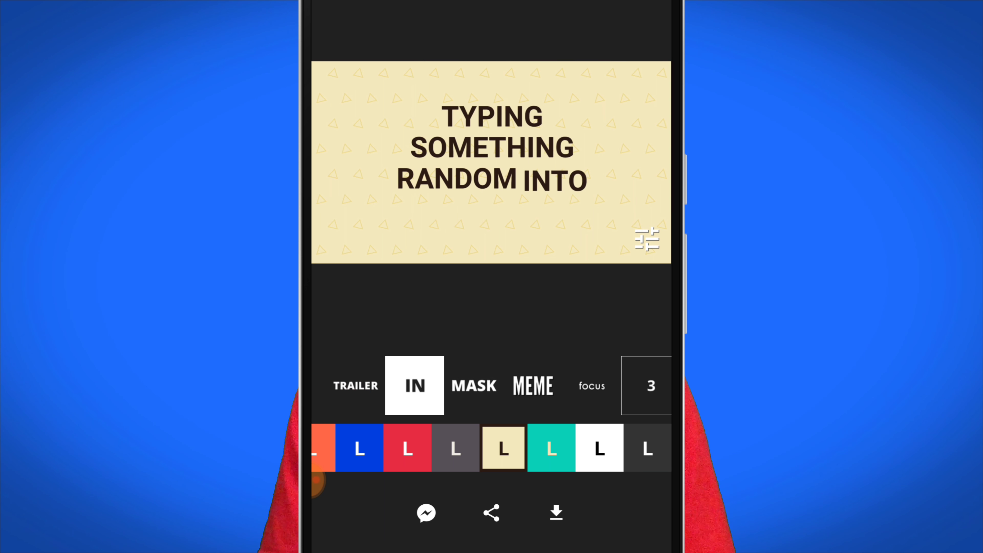
{"action": "left_click", "coordinate": [414, 385]}
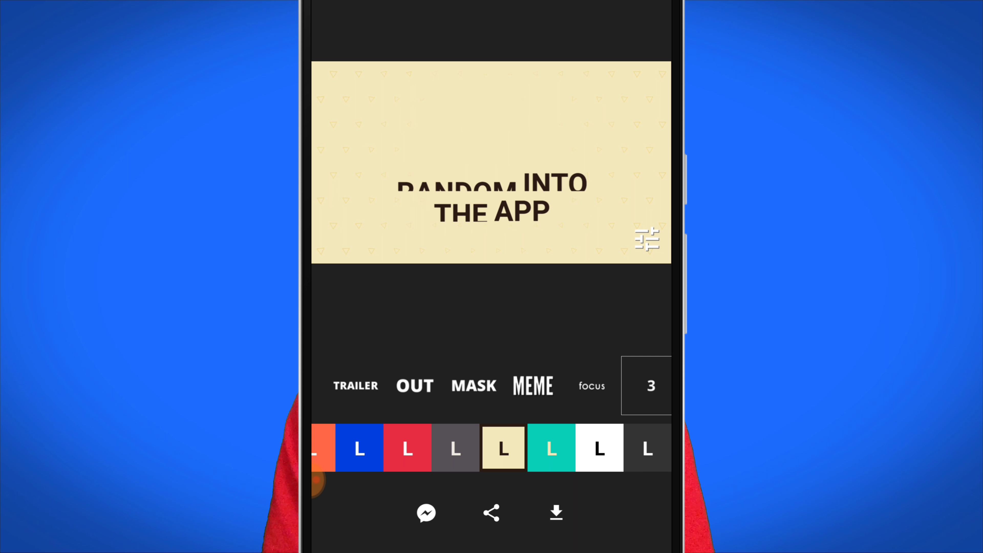
- Set the export output to landscape at 1080p after briefly trying 720p
{"action": "left_click", "coordinate": [647, 240]}
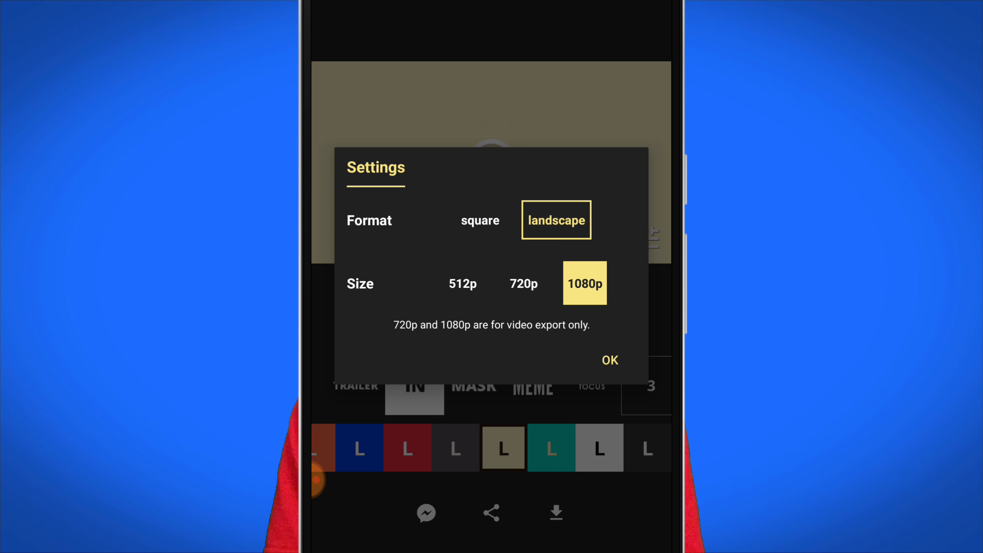
{"action": "left_click", "coordinate": [523, 283]}
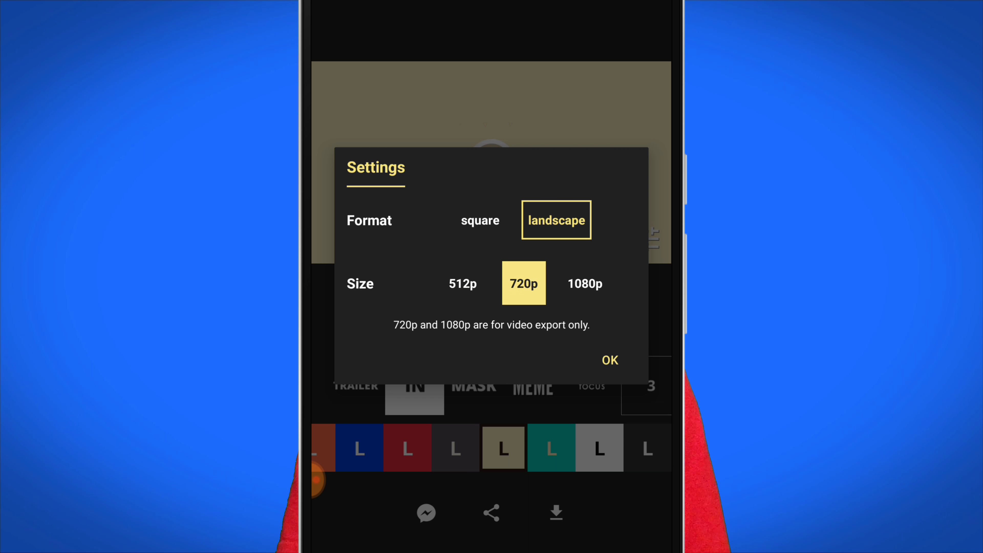
{"action": "left_click", "coordinate": [583, 282]}
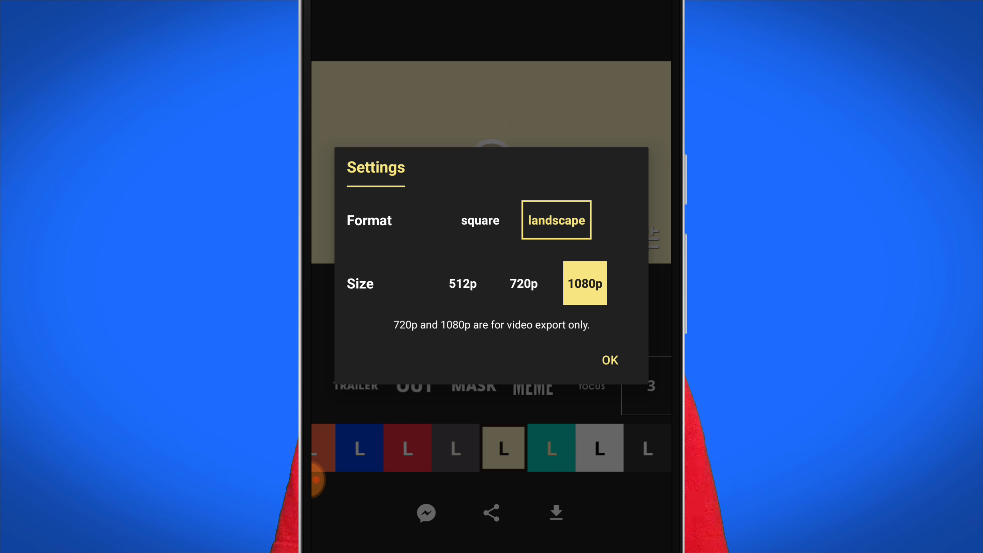
{"action": "left_click", "coordinate": [609, 360]}
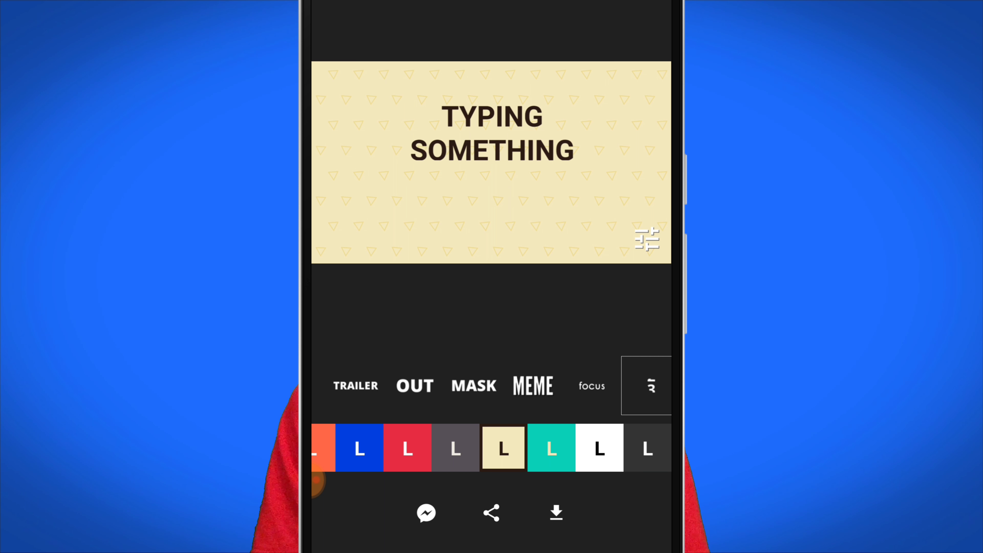
- Start saving the animation as an mp4 video
{"action": "left_click", "coordinate": [555, 512]}
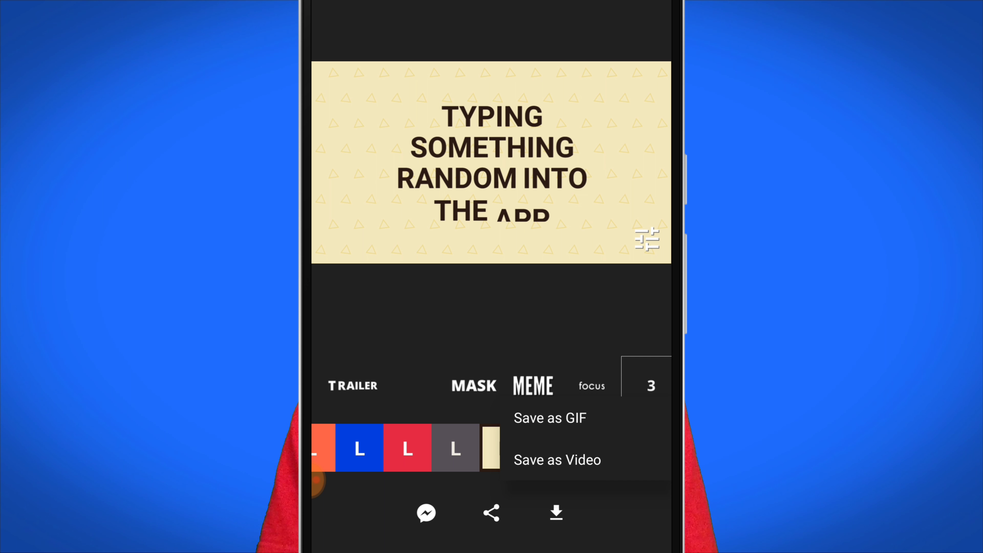
{"action": "left_click", "coordinate": [556, 459]}
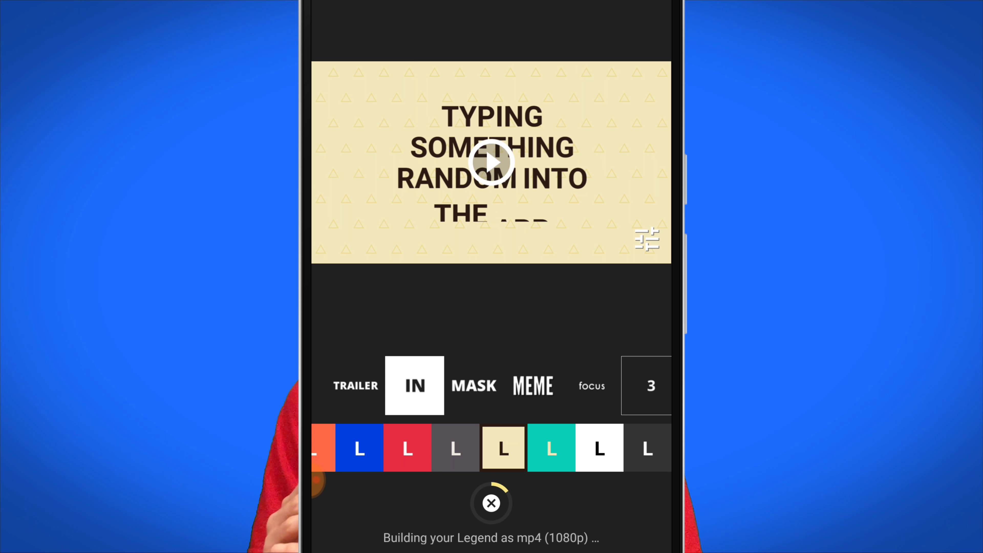
- Wait while the 1080p mp4 of the caption animation builds
{"action": "left_click", "coordinate": [414, 385]}
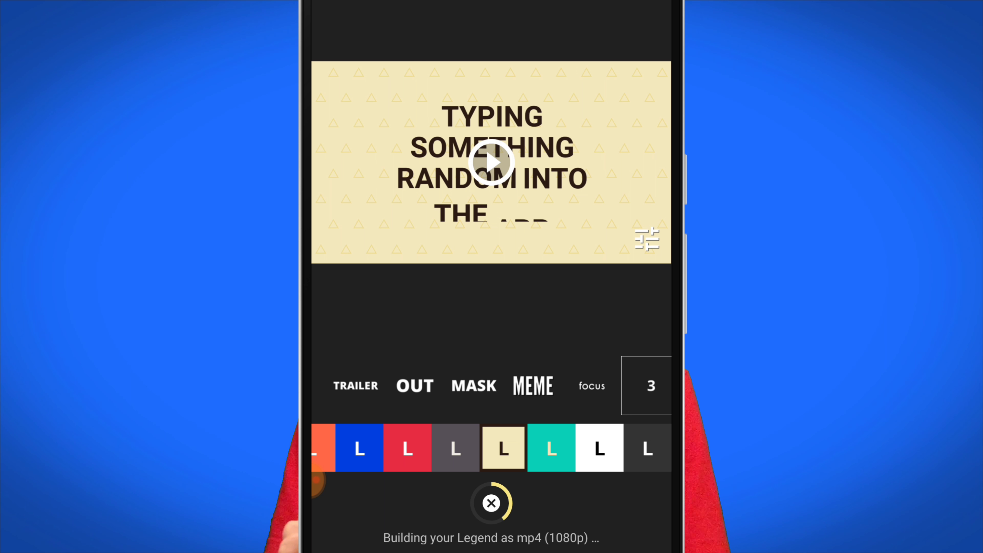
{"action": "left_click", "coordinate": [414, 385]}
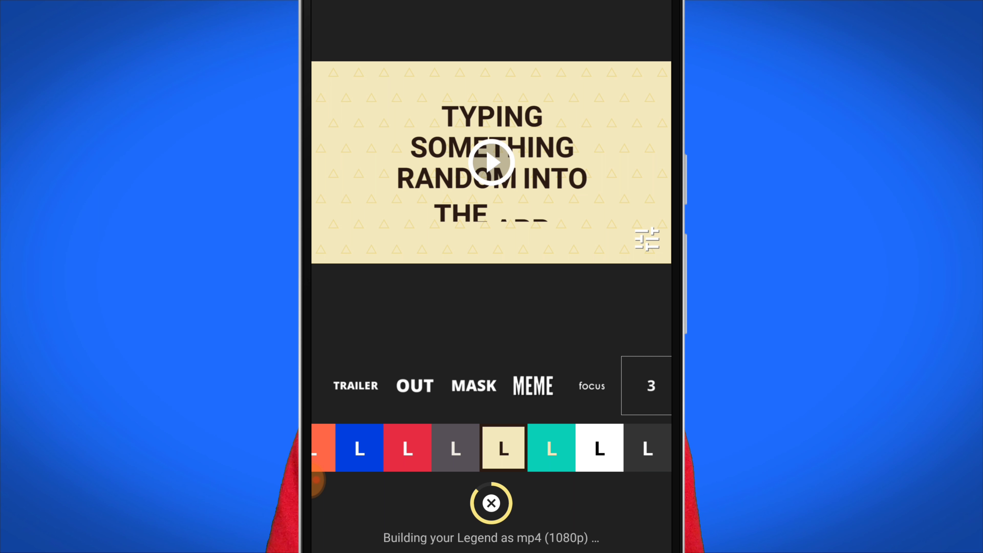
{"action": "left_click", "coordinate": [414, 384]}
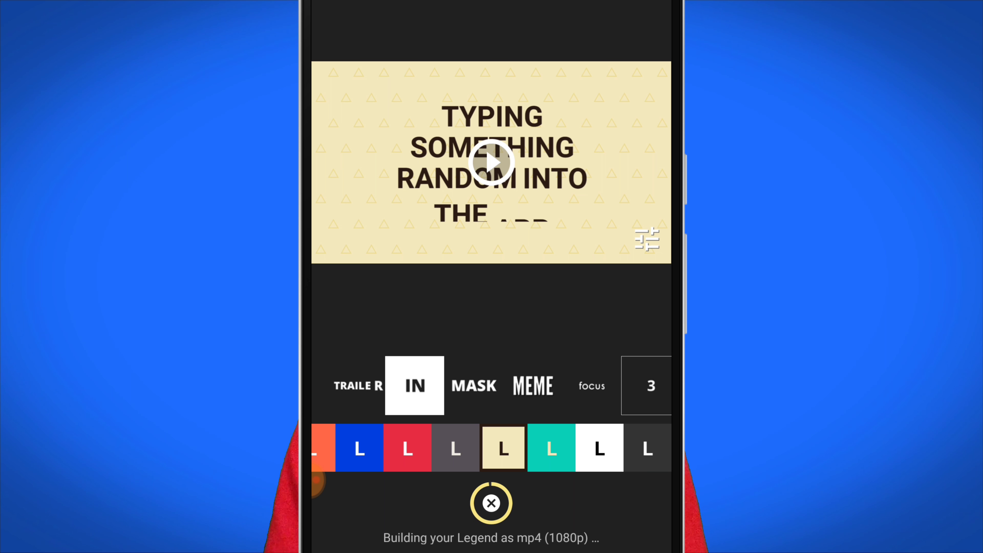